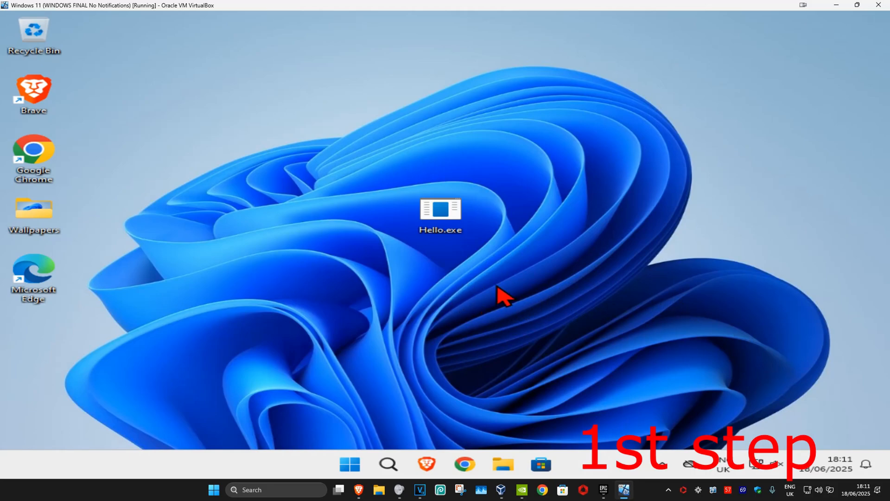
mouse_move(620, 256)
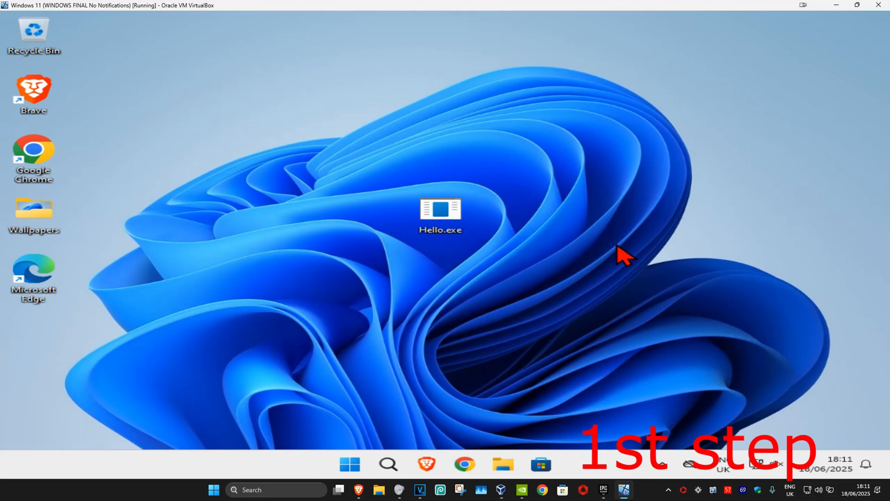
mouse_move(575, 267)
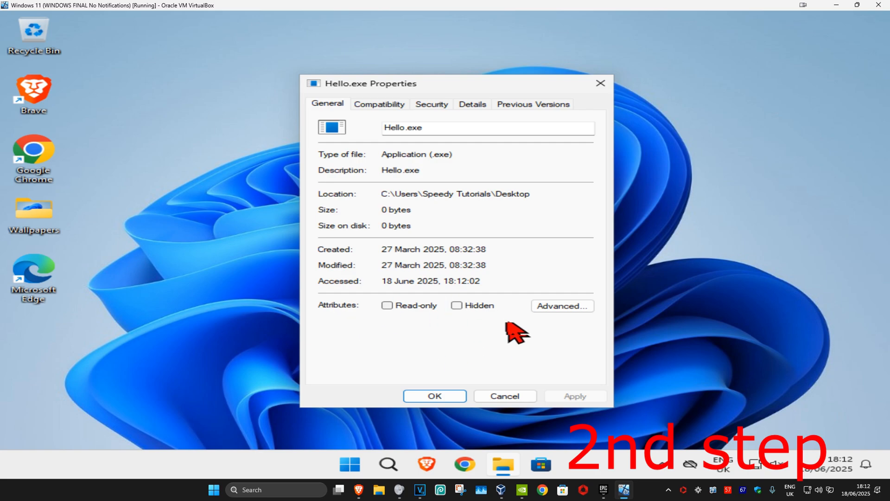
From Hello.exe's Security tab, edit permissions and start adding a user
left_click(431, 104)
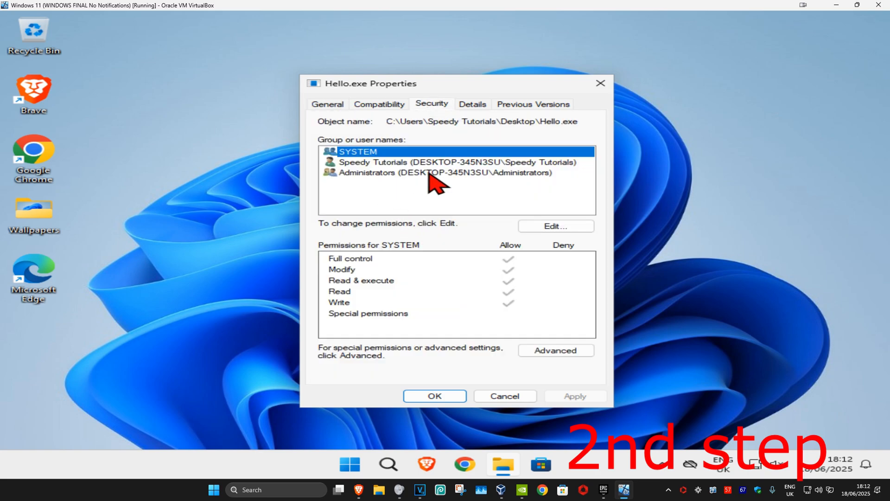
left_click(555, 226)
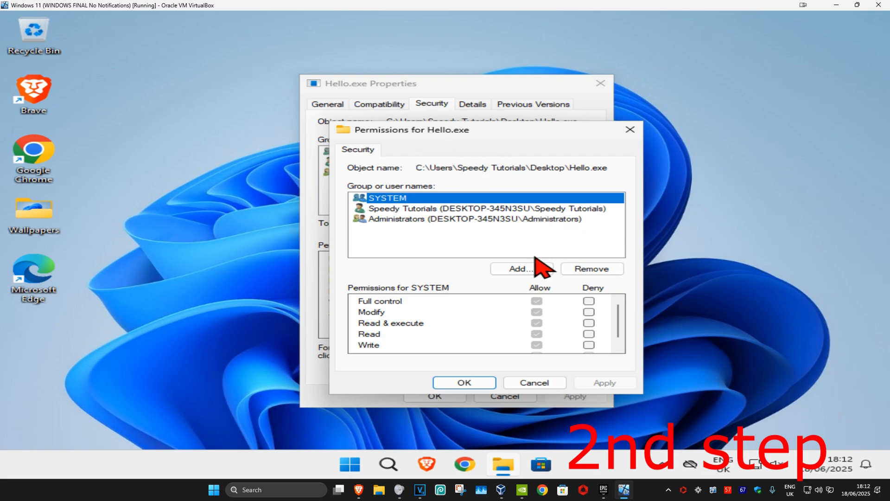
left_click(519, 269)
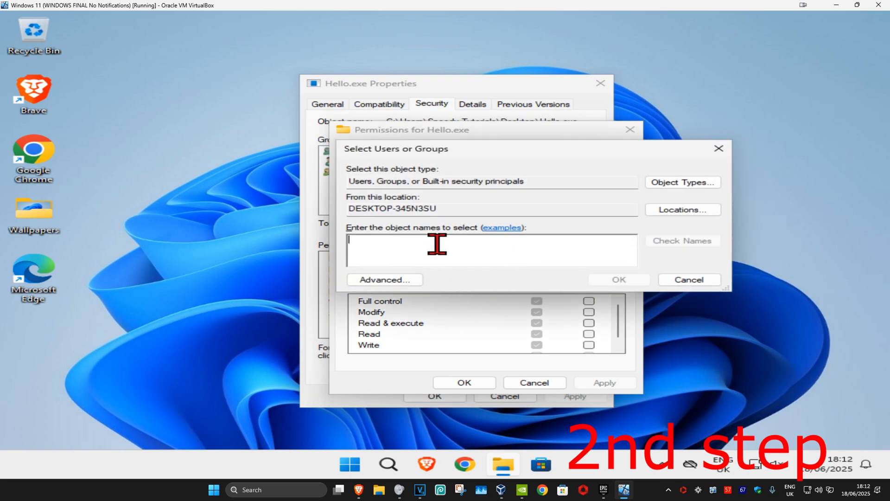
mouse_move(542, 91)
type("file")
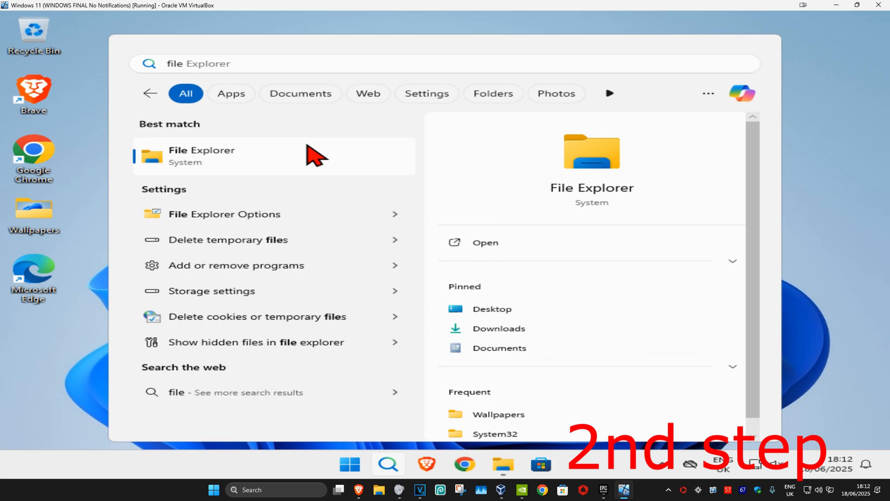
Browse File Explorer via This PC to C:\Users to see existing account folders
left_click(200, 156)
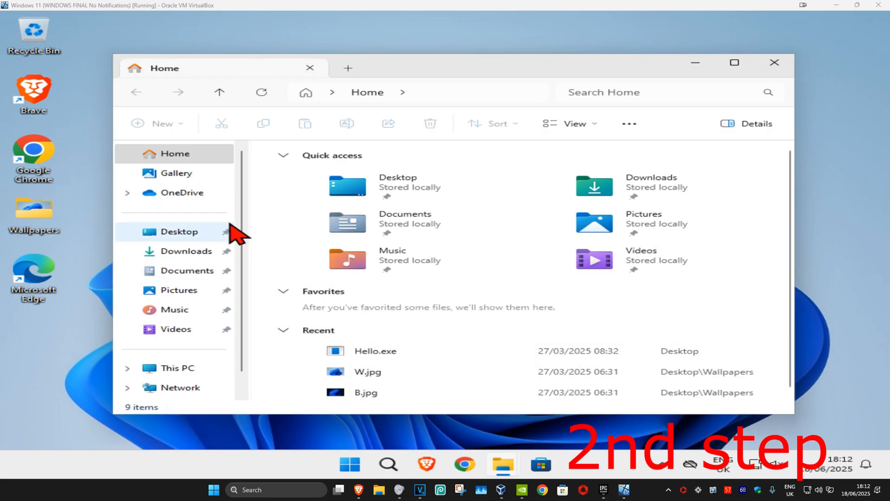
scroll("down", 3)
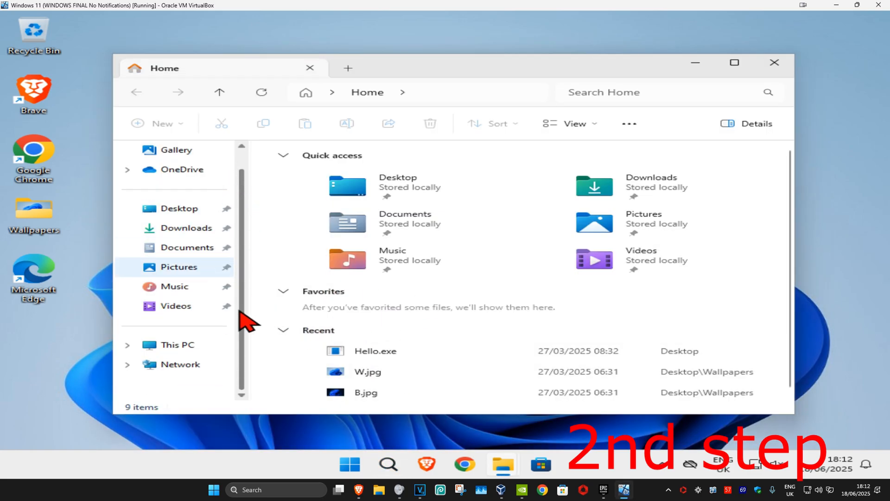
left_click(177, 345)
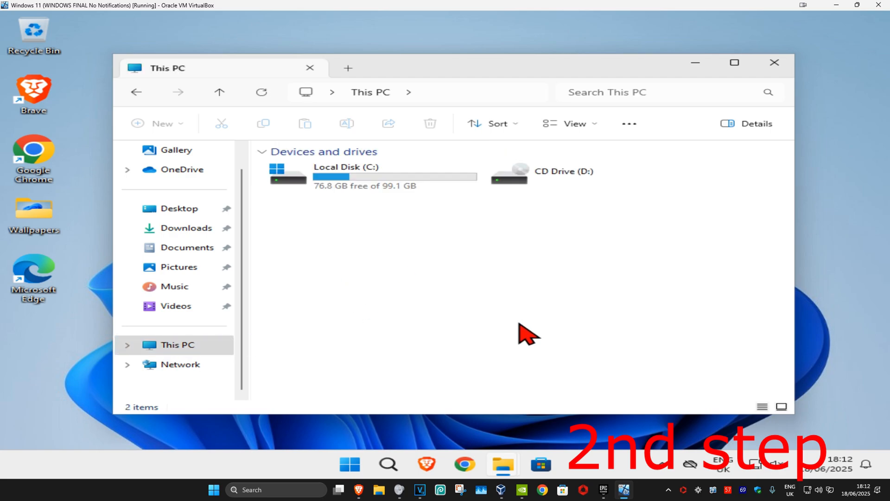
mouse_move(473, 291)
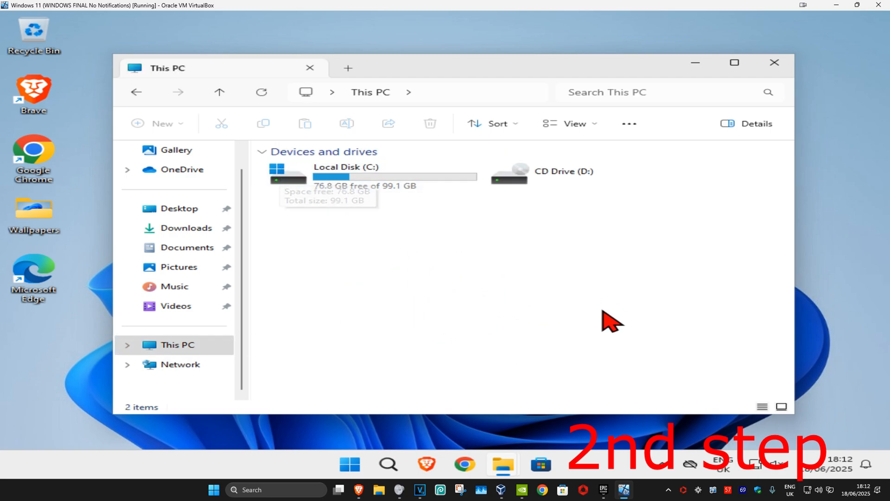
double_click(346, 171)
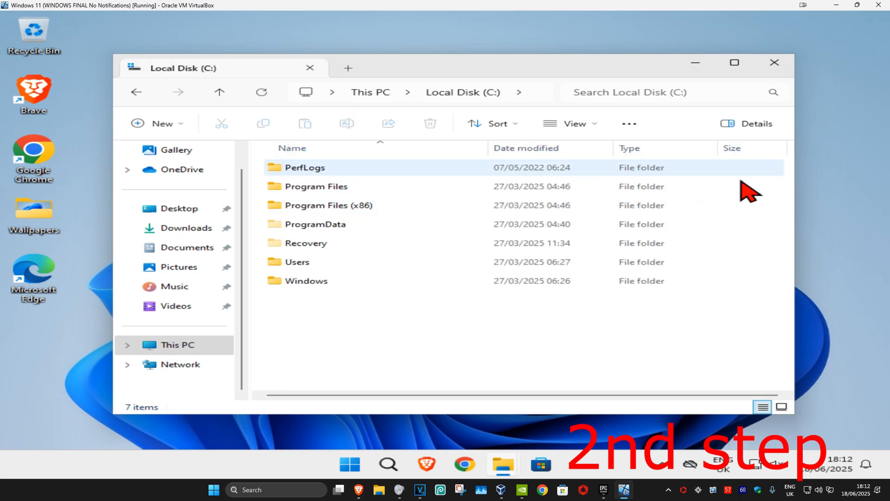
double_click(297, 261)
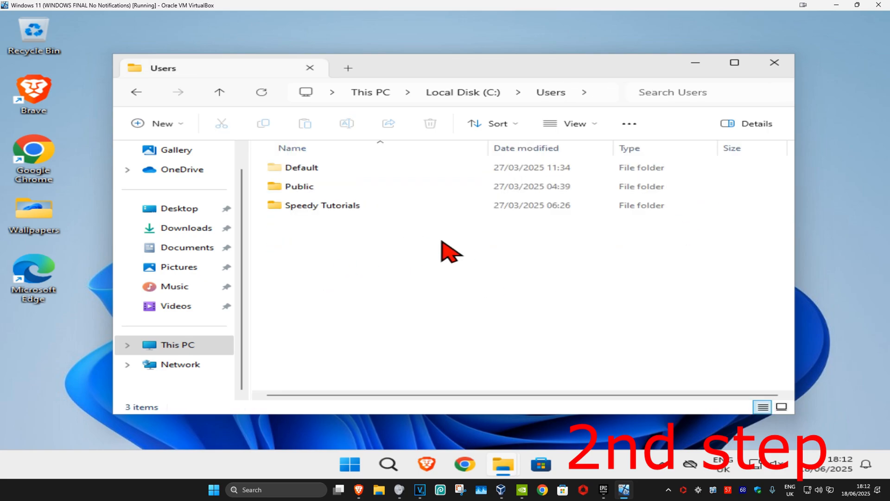
mouse_move(359, 229)
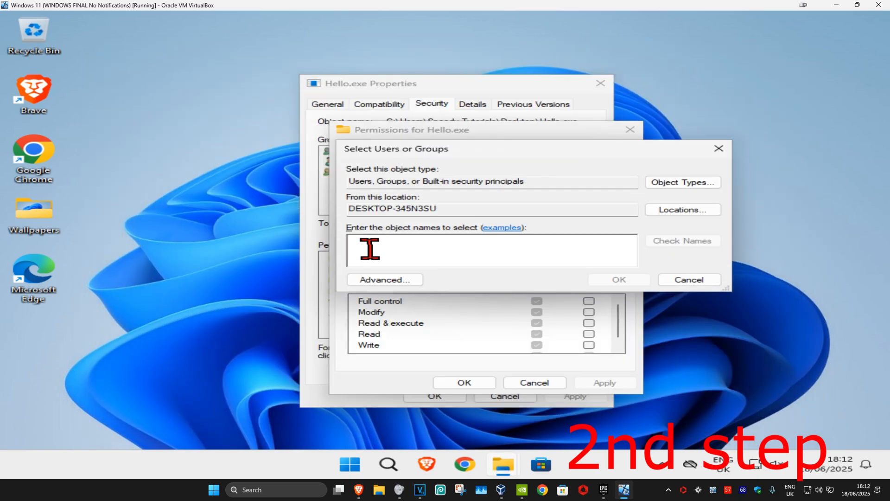
Enter 'speedy tutorials' as the object name and confirm adding that user
type("speedy")
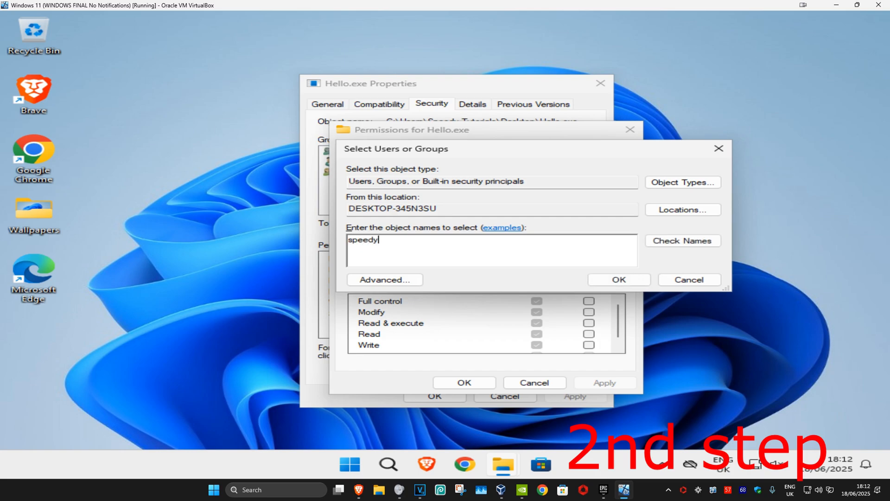
type("tutorials")
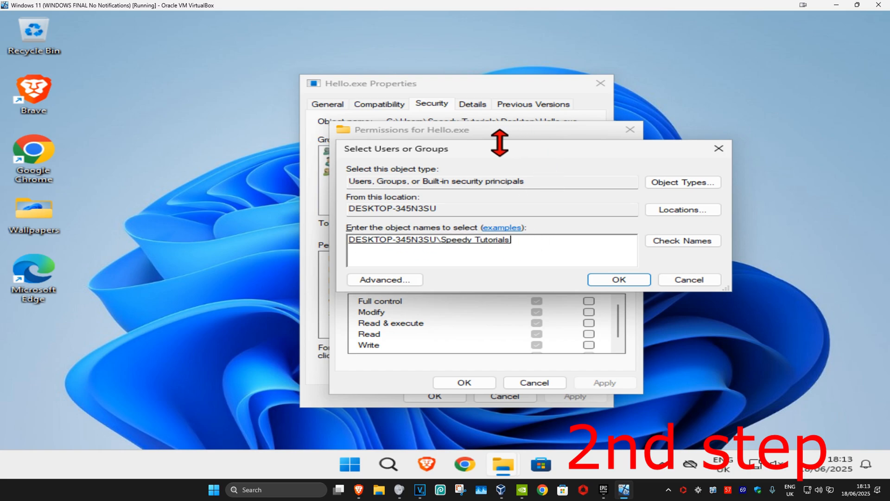
left_click(618, 279)
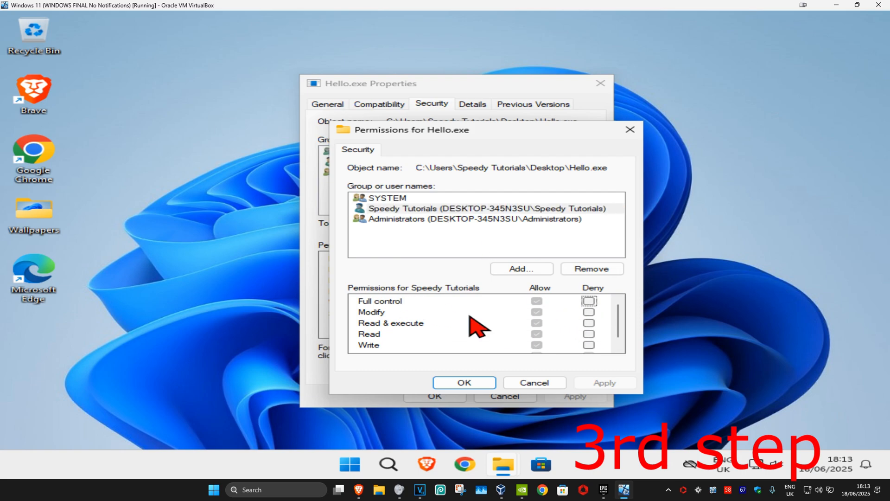
mouse_move(291, 272)
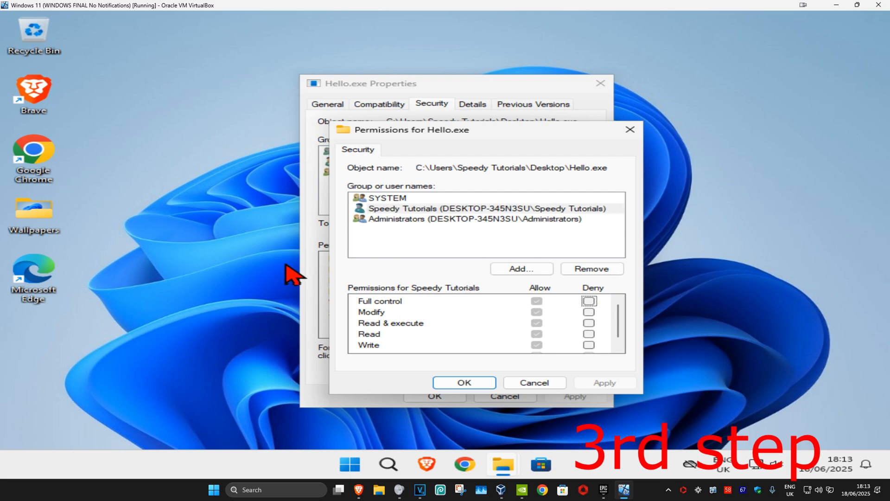
mouse_move(539, 318)
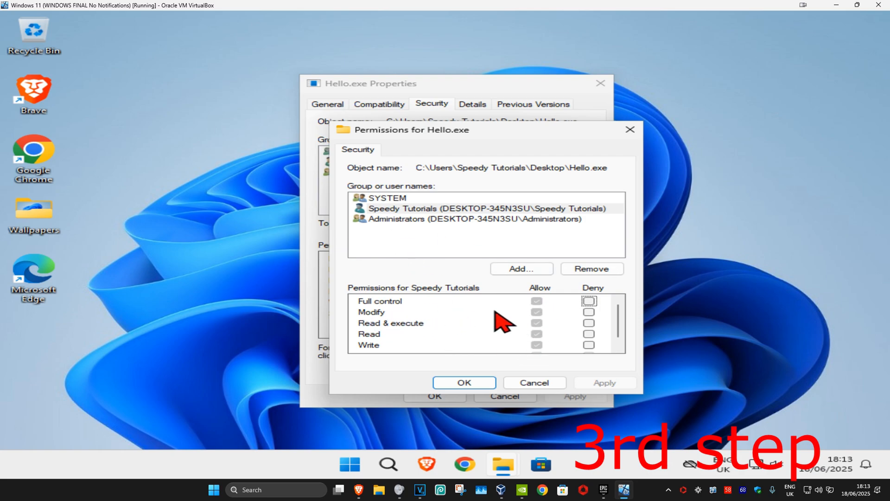
mouse_move(585, 296)
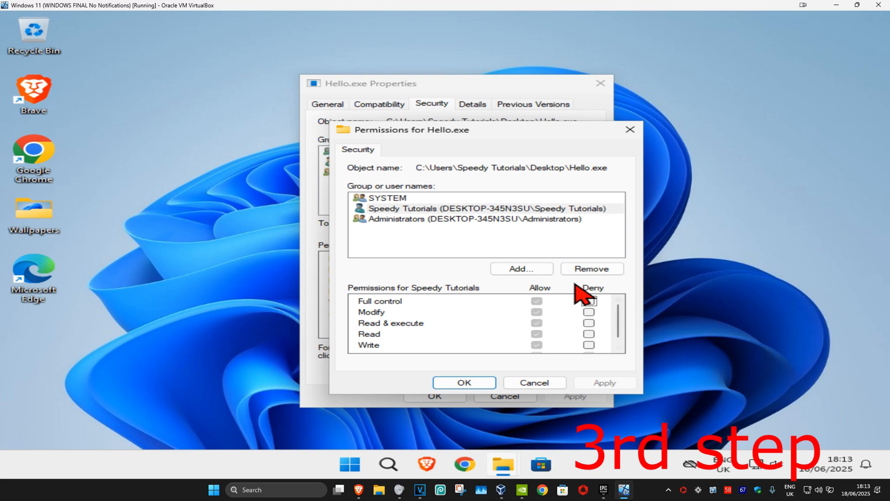
Confirm Speedy Tutorials' Full control and close Permissions and Hello.exe Properties
left_click(464, 382)
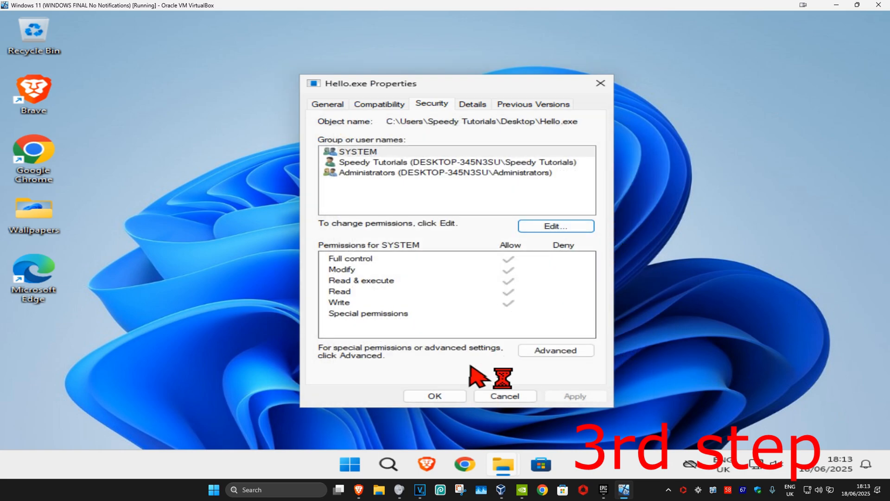
left_click(504, 395)
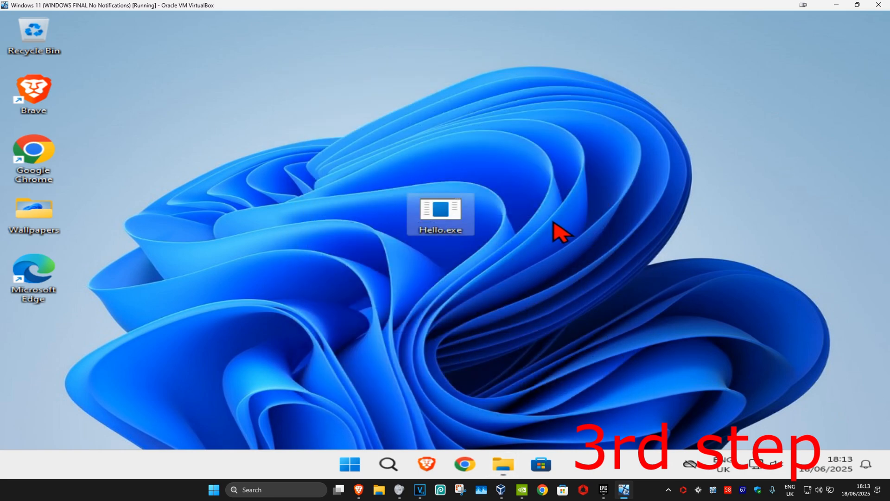